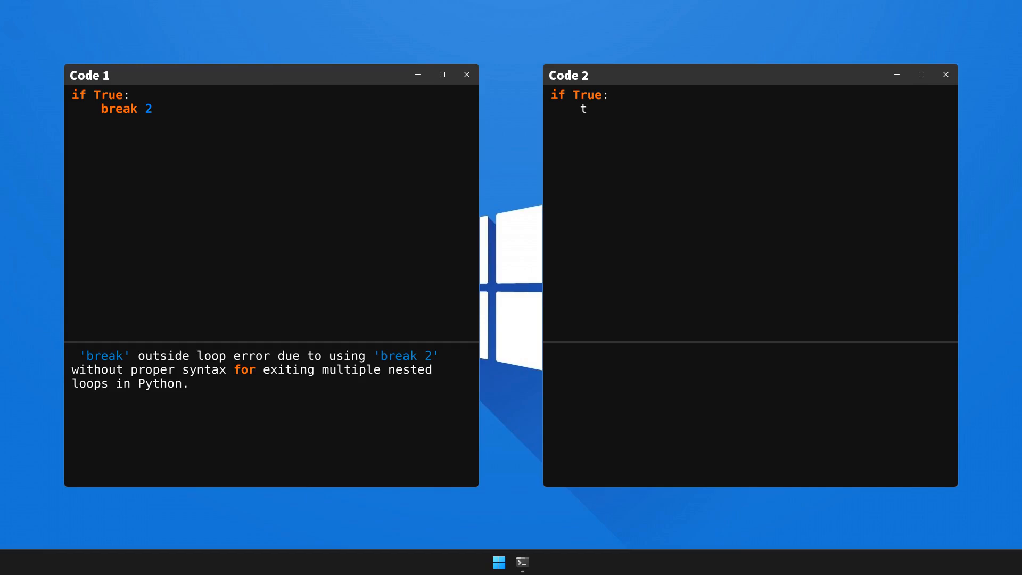
type("ry:")
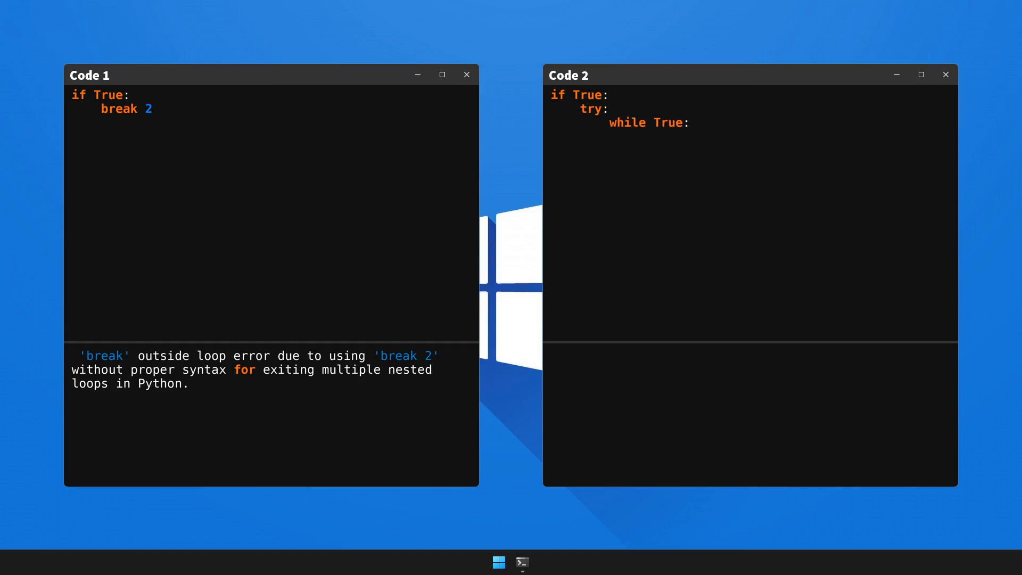
type("while True:")
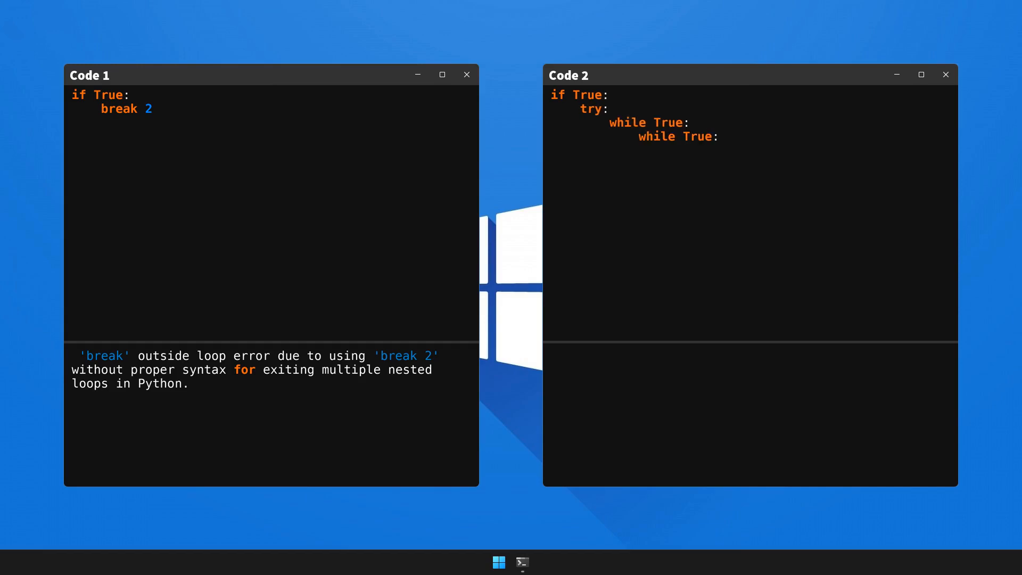
type("break")
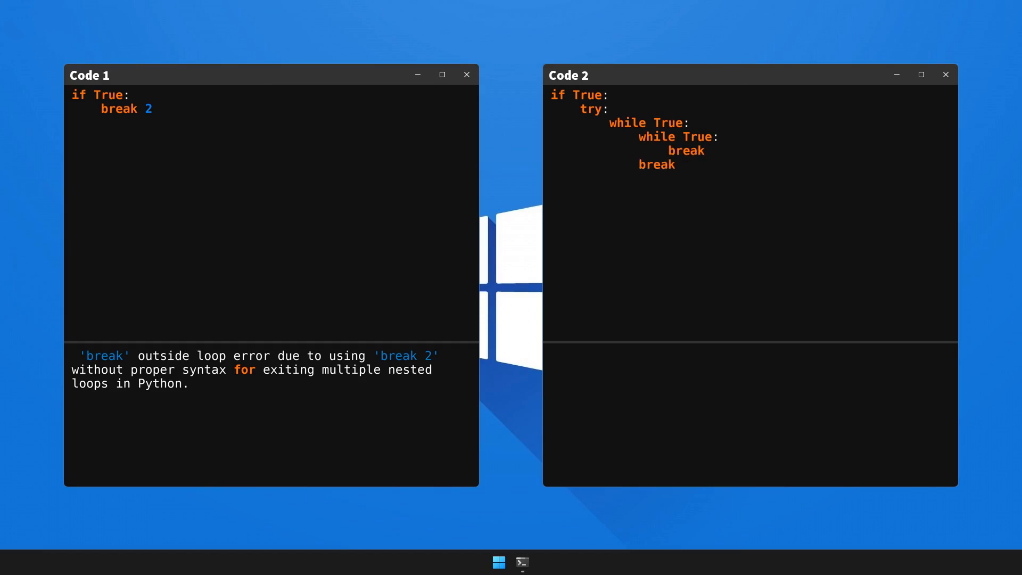
type("except Exception as e:")
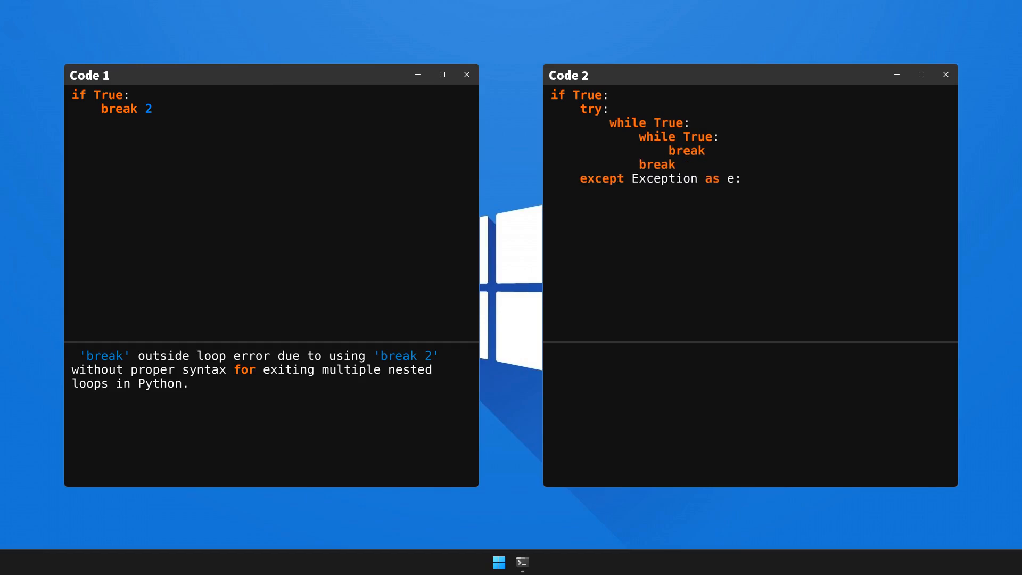
type("print(e)")
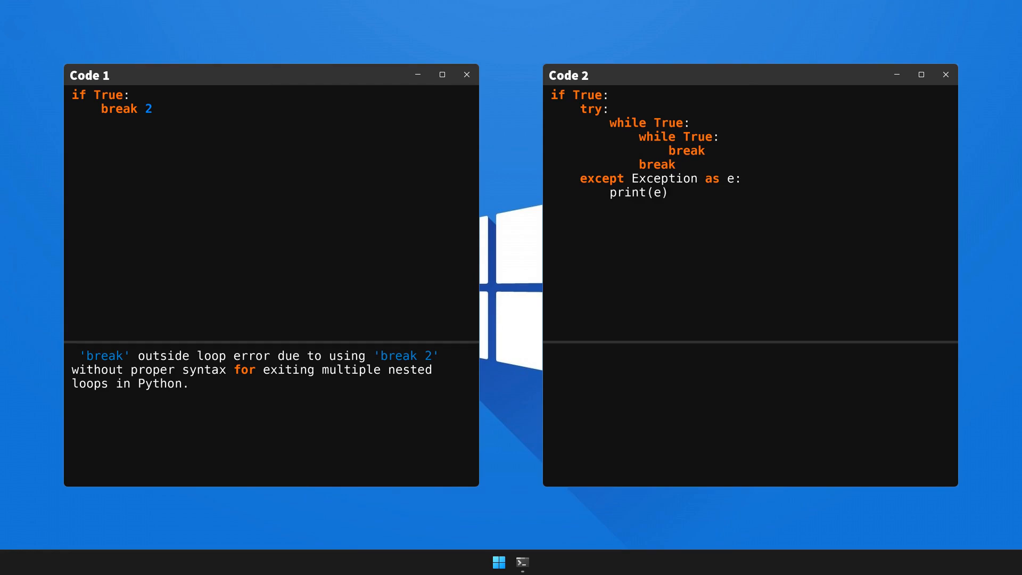